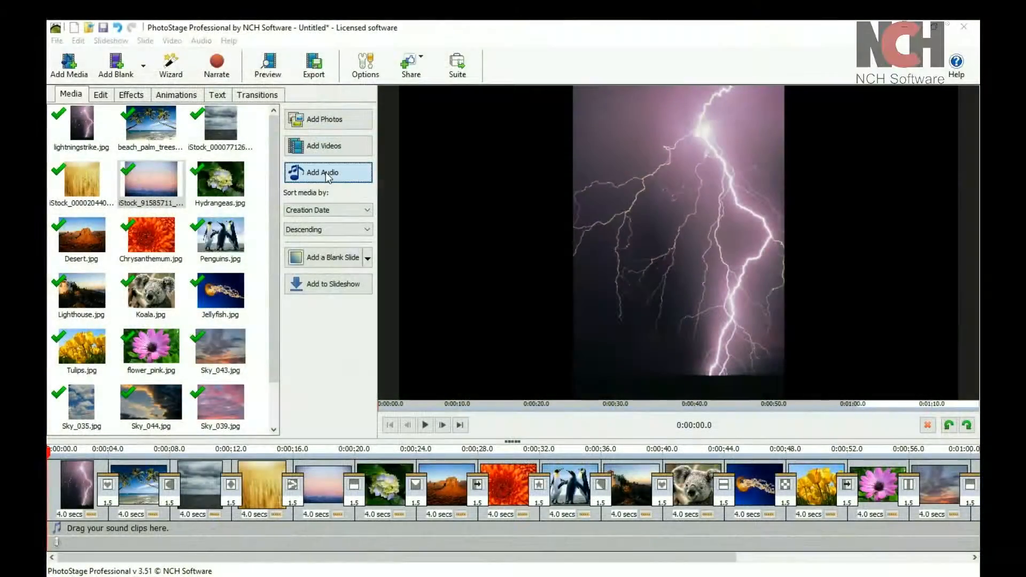
# - Add the song '38 - Your Love' from Music for Videos to the slideshow soundtrack
pyautogui.click(324, 173)
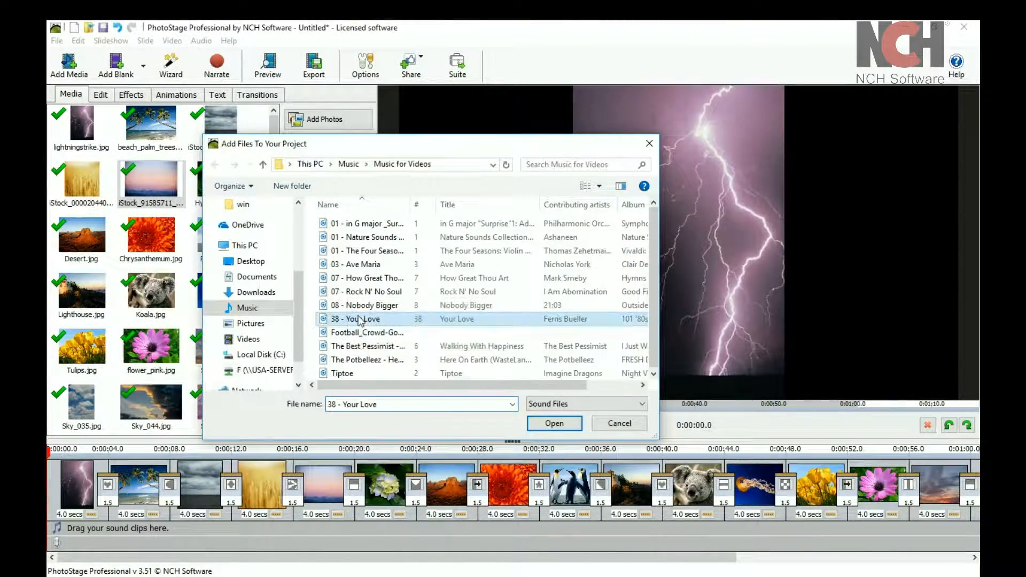
pyautogui.click(553, 424)
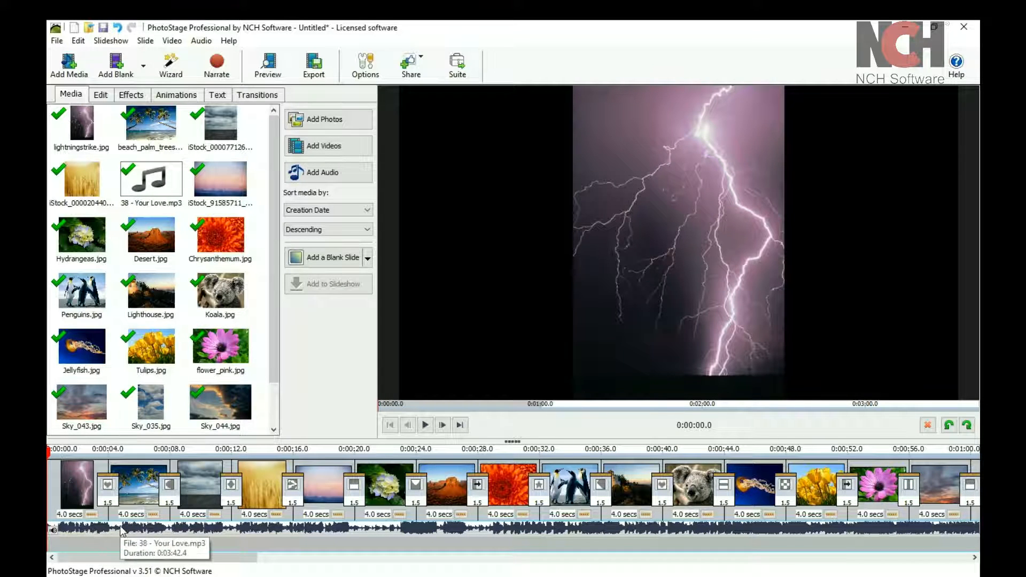
# - Give the music track a 3-second fade-in at its start
pyautogui.rightClick(117, 530)
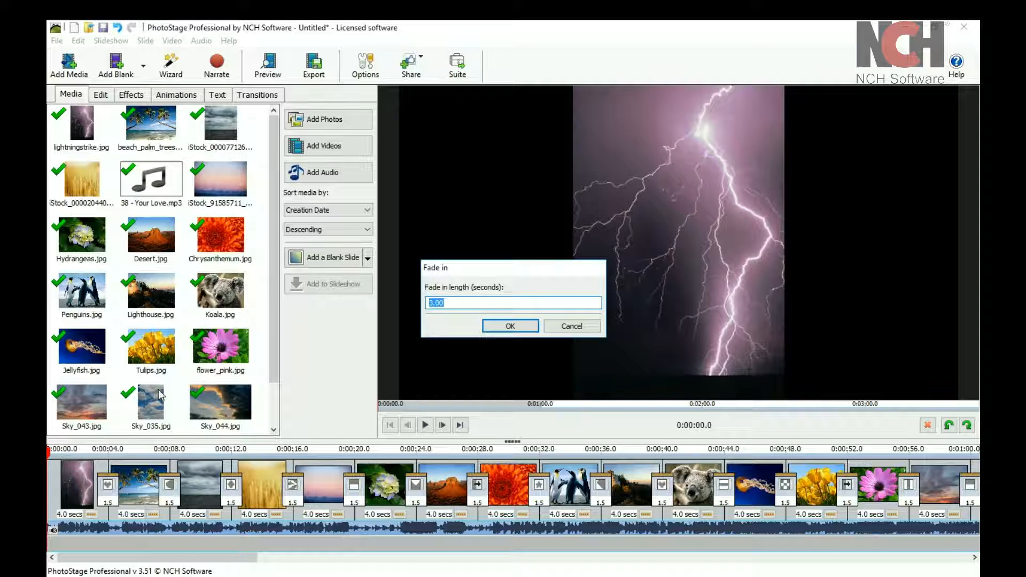
pyautogui.click(510, 326)
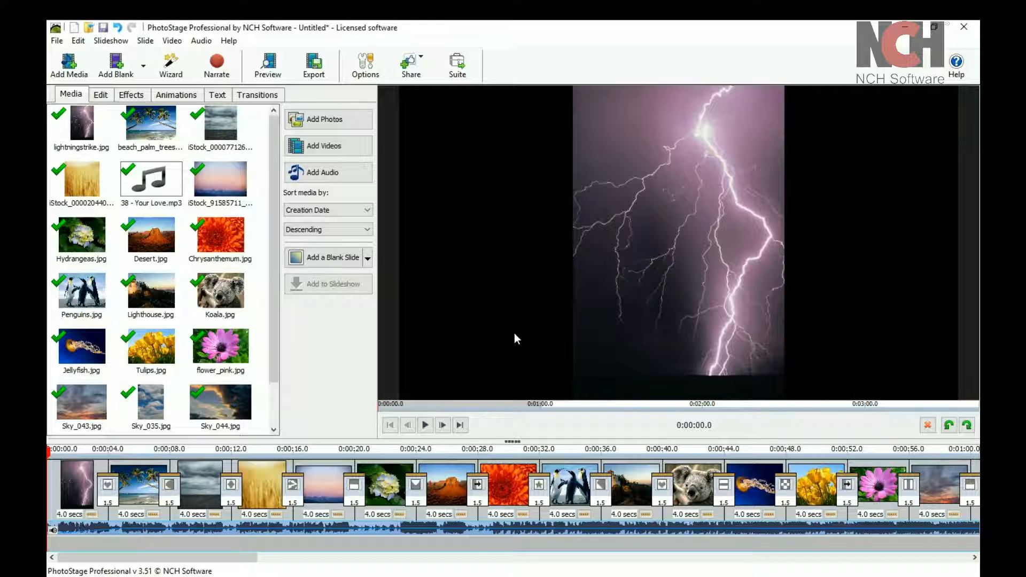
pyautogui.moveTo(300, 530)
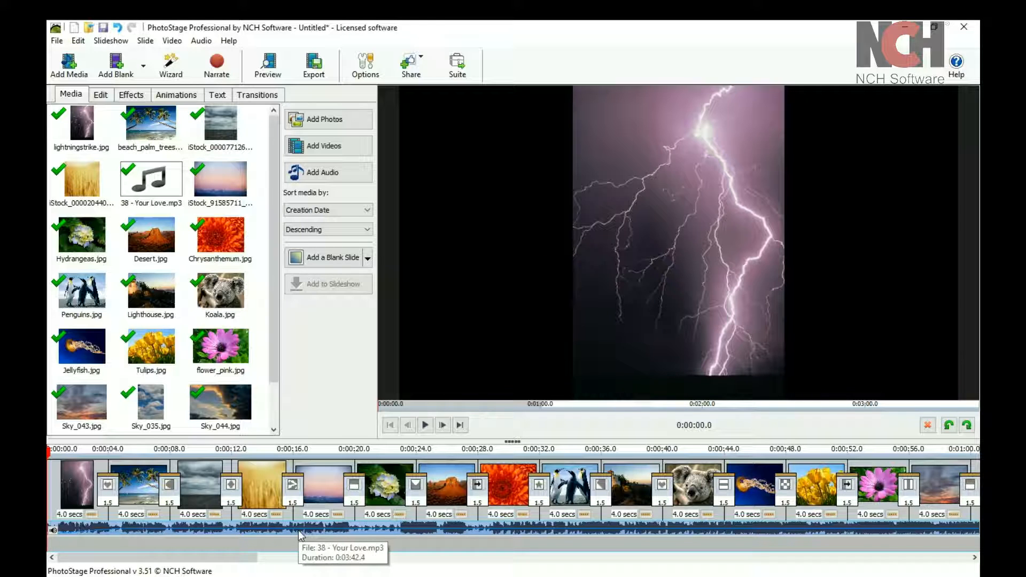
# - Add an Amplify track effect with gain 25 to the song
pyautogui.rightClick(300, 530)
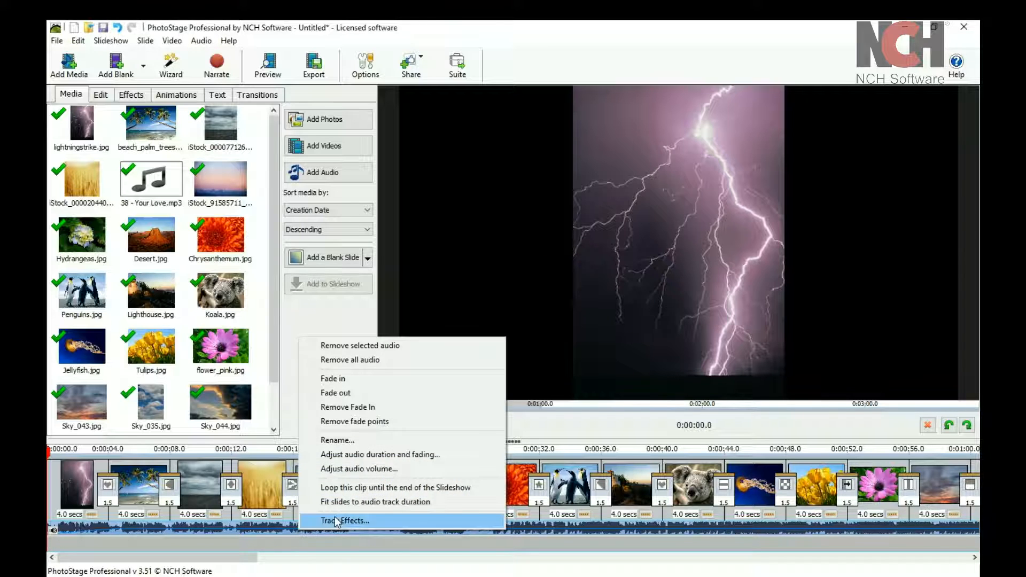
pyautogui.click(345, 519)
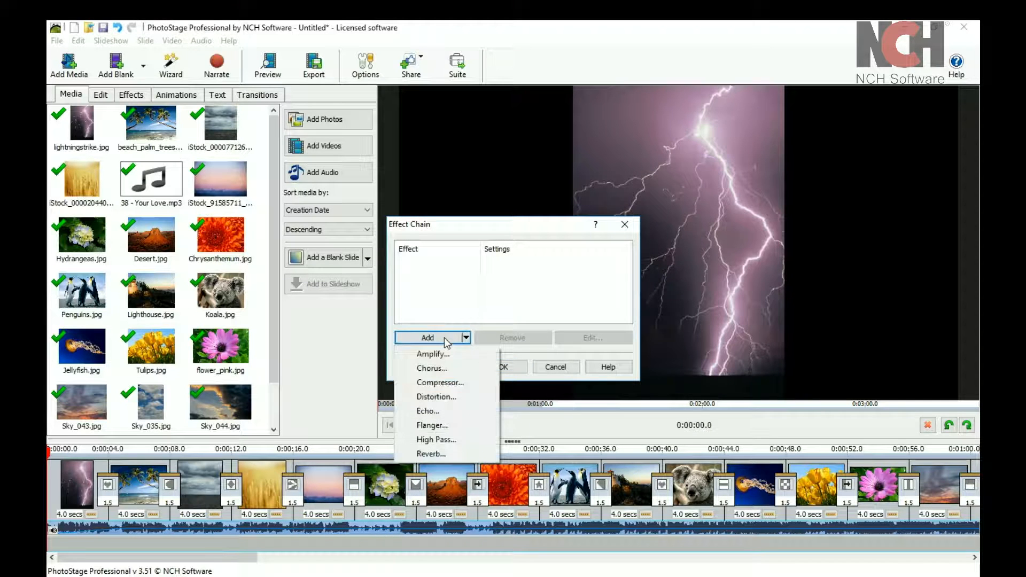
pyautogui.click(432, 353)
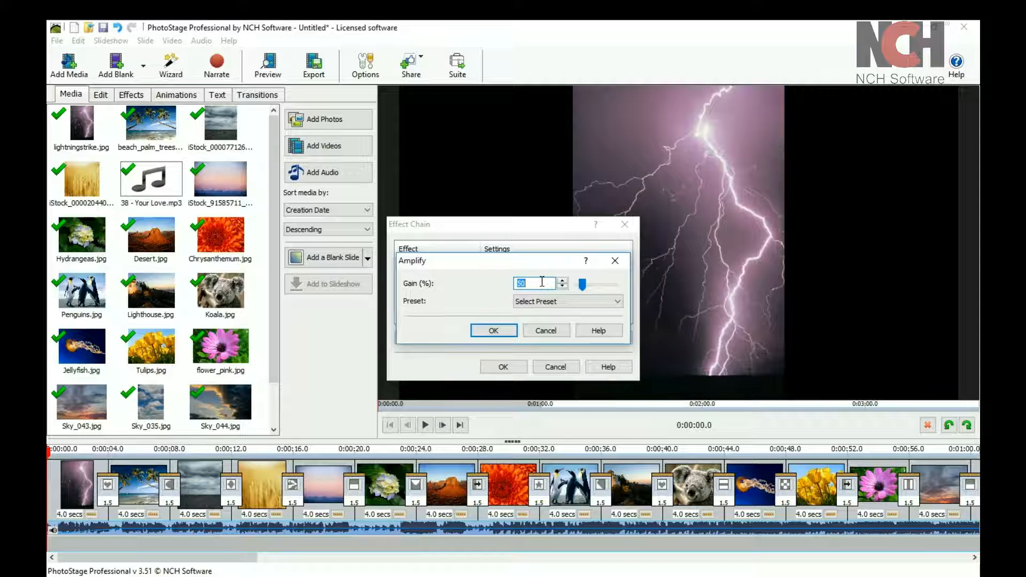
pyautogui.click(493, 330)
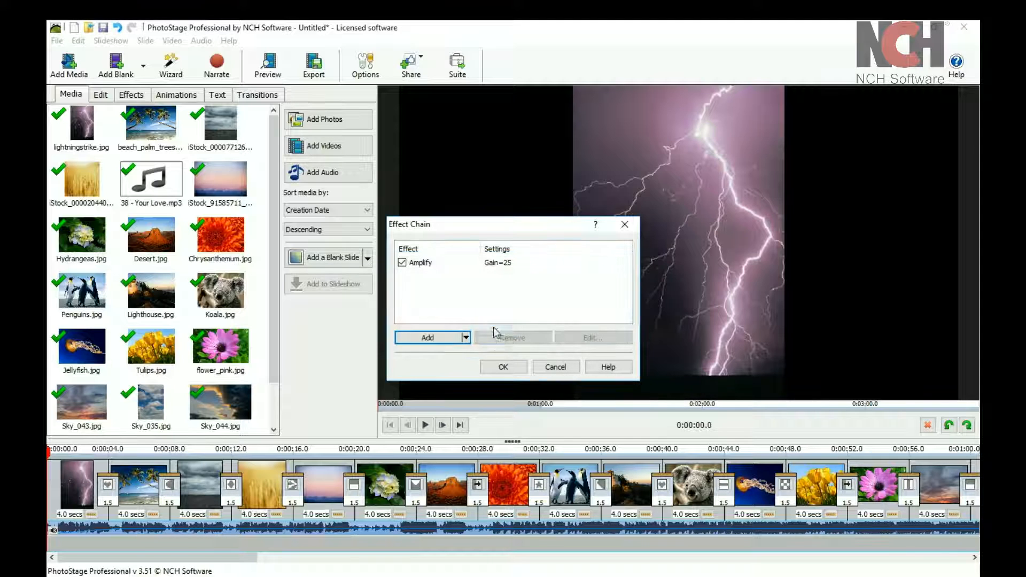
pyautogui.click(503, 366)
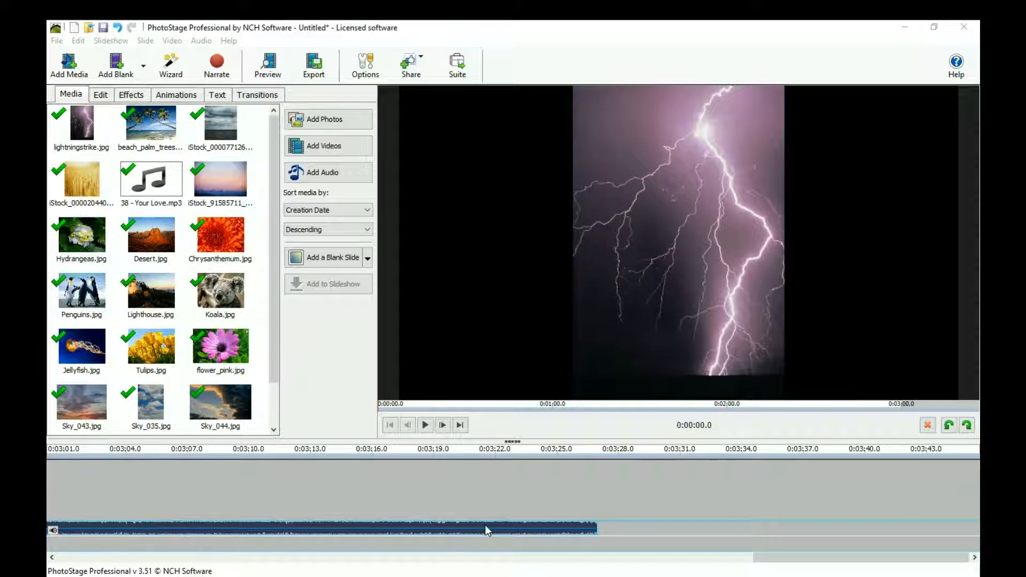
# - Trim the song to end at 0:00:51.2 and add a fade-out before the end
pyautogui.rightClick(486, 528)
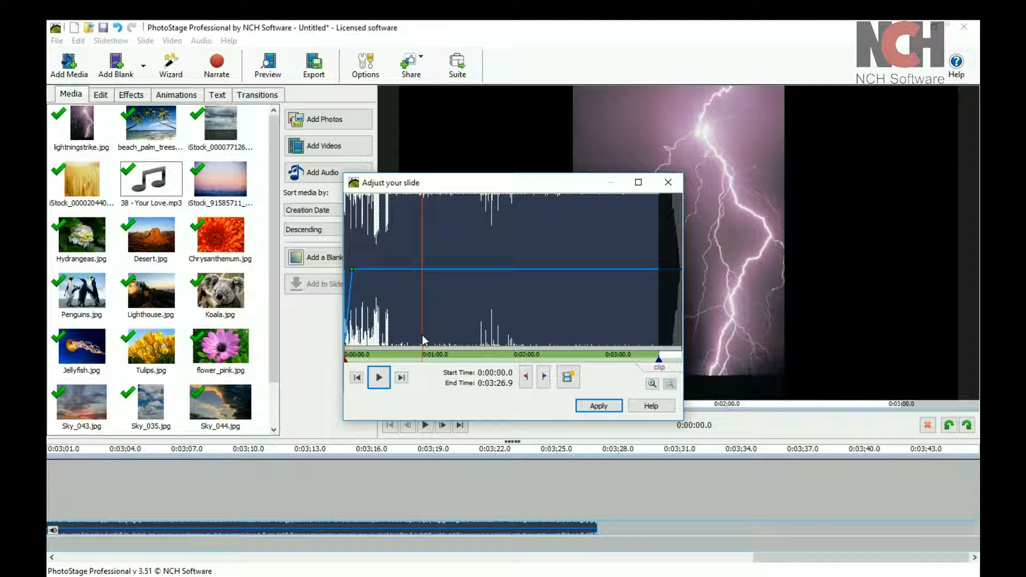
pyautogui.moveTo(525, 376)
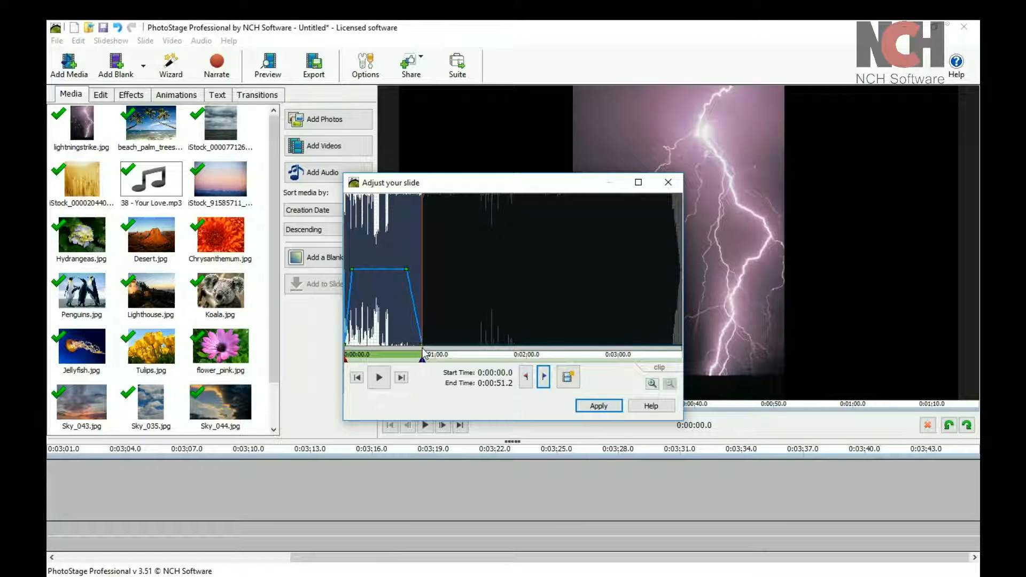
pyautogui.click(379, 377)
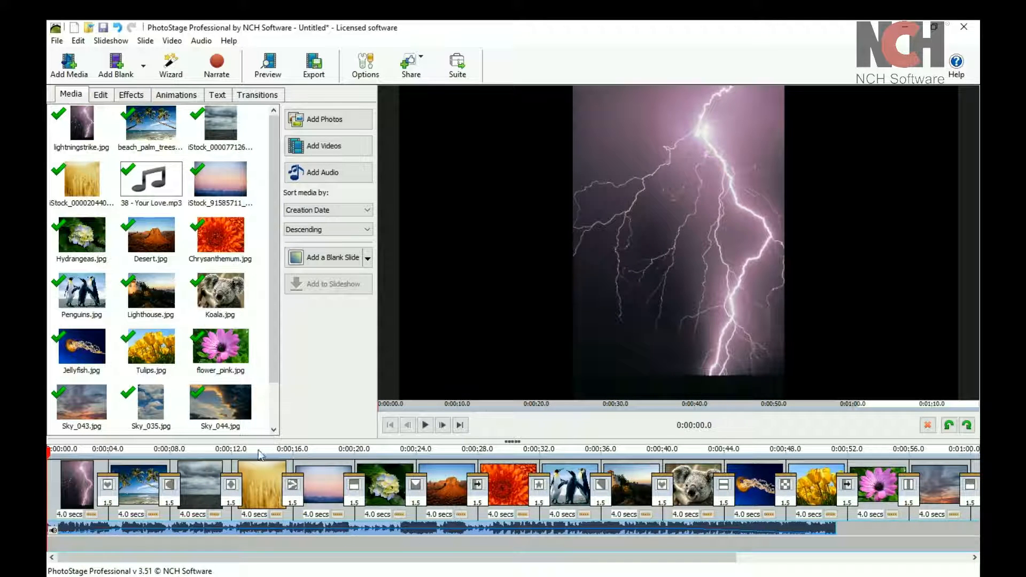
# - Place the playhead at 0:13.7 and set narration capture to the USB microphone
pyautogui.click(259, 449)
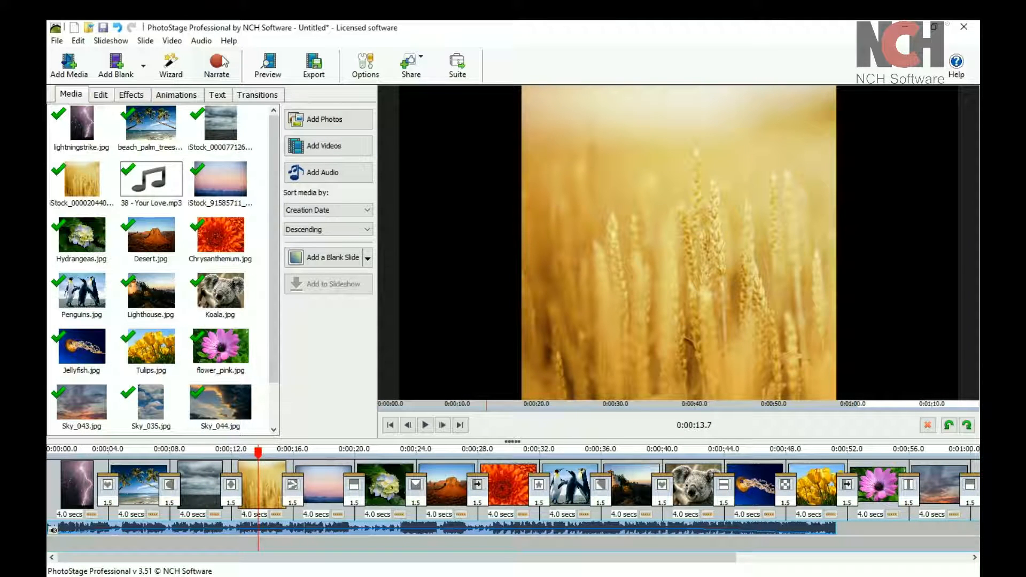
pyautogui.click(216, 65)
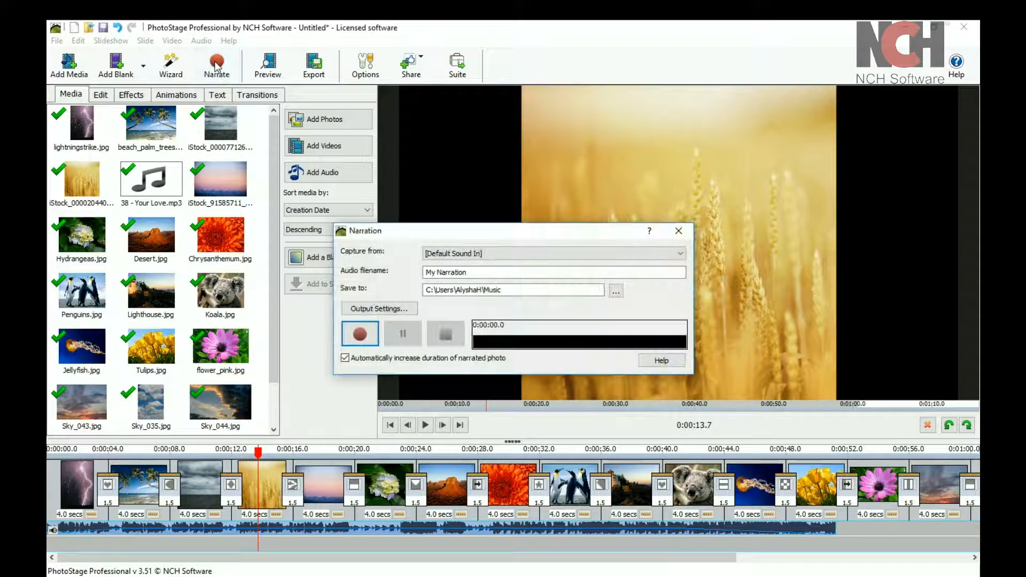
pyautogui.click(679, 253)
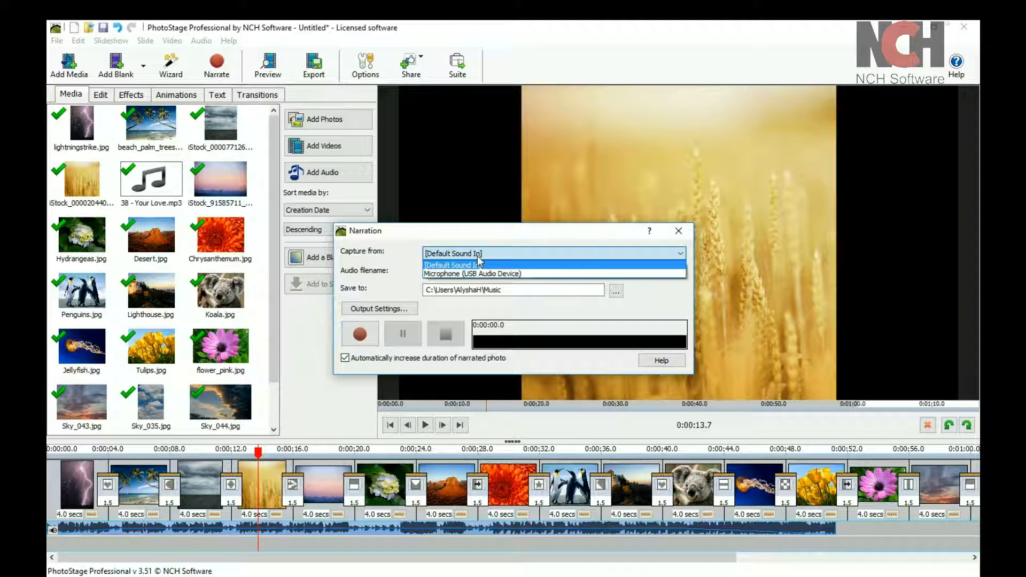
pyautogui.click(471, 274)
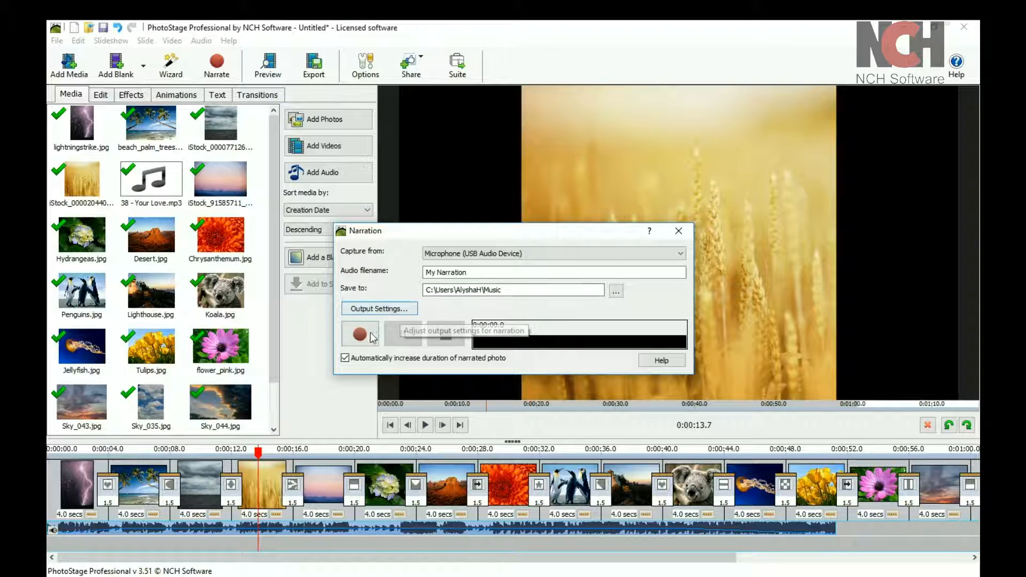
# - Record a short narration, saved as 'My Narration - 0006.mp3'
pyautogui.click(360, 333)
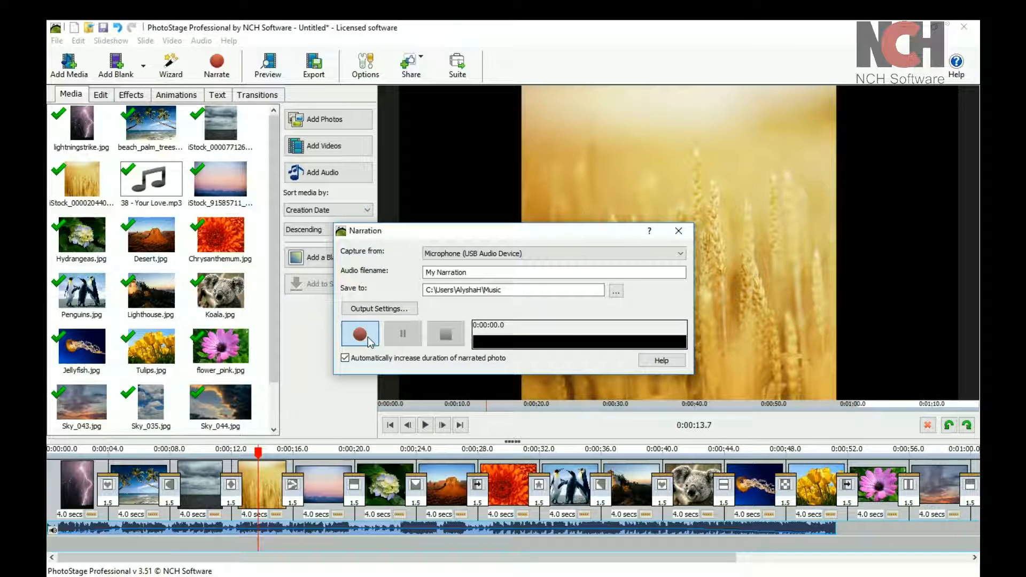
pyautogui.click(359, 333)
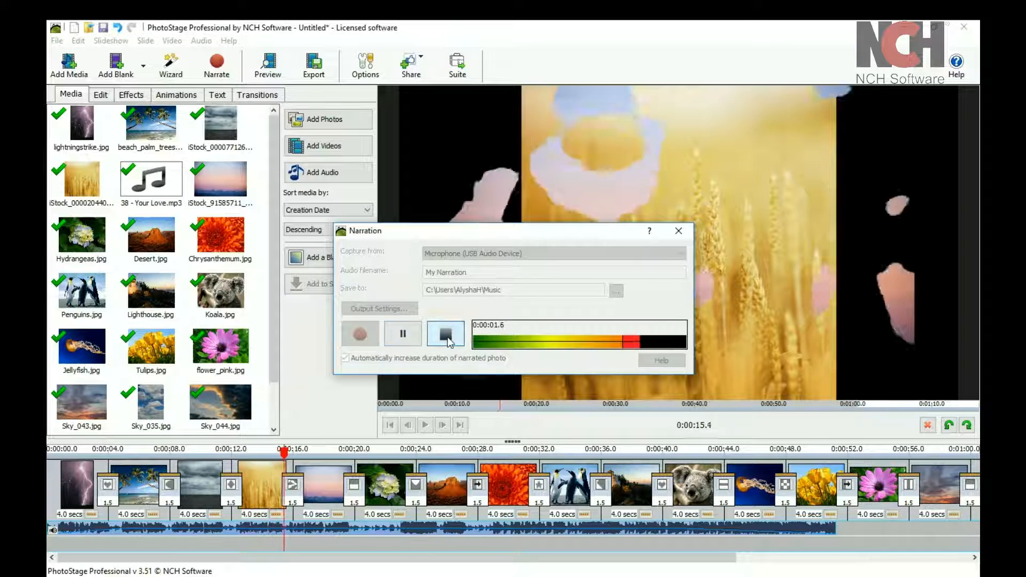
pyautogui.click(445, 333)
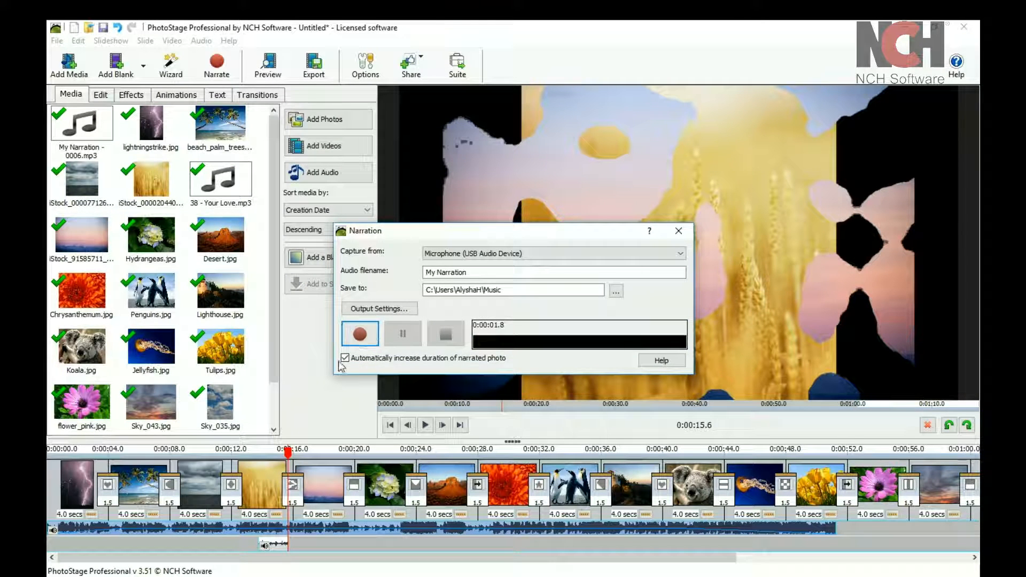